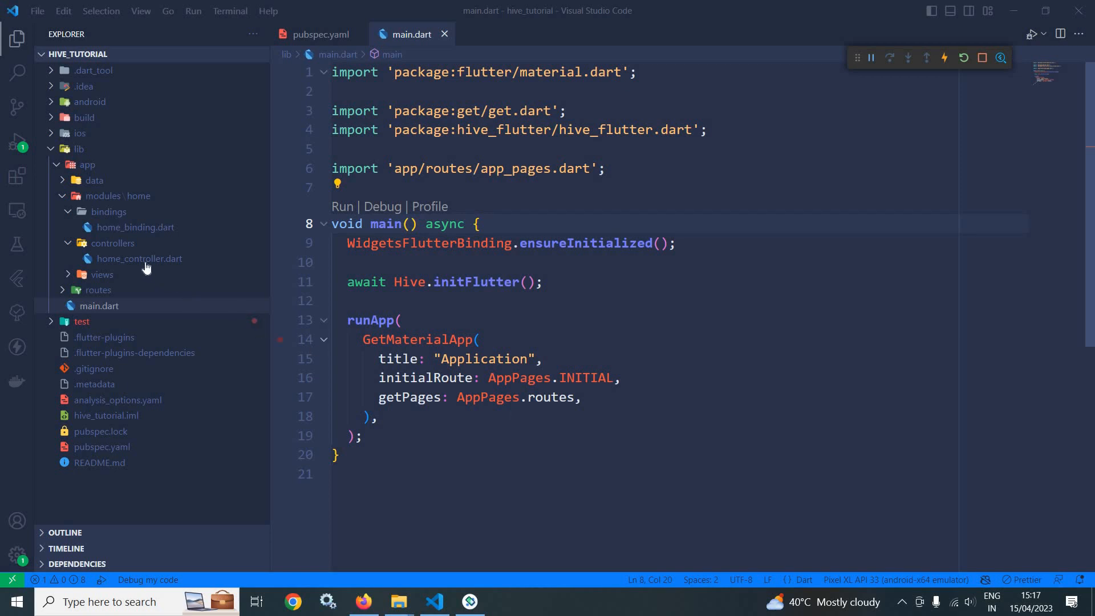
Open lib/app/modules/home/controllers/home_controller.dart in the editor.
double_click(139, 258)
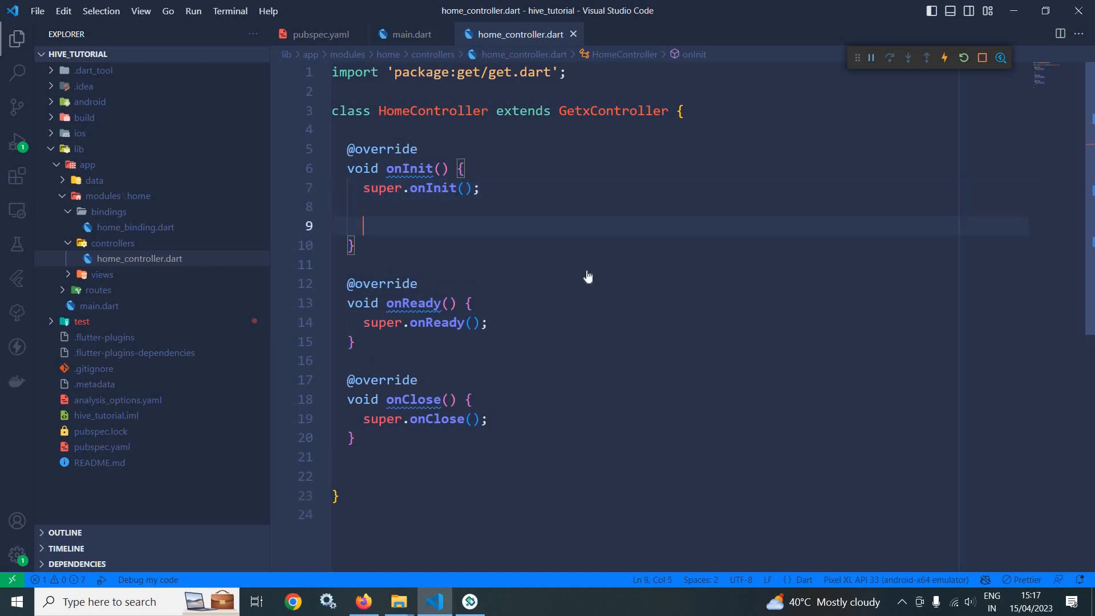
In onInit, add var box = await Hive.openBox("mybox"); with the hive import.
text(var b)
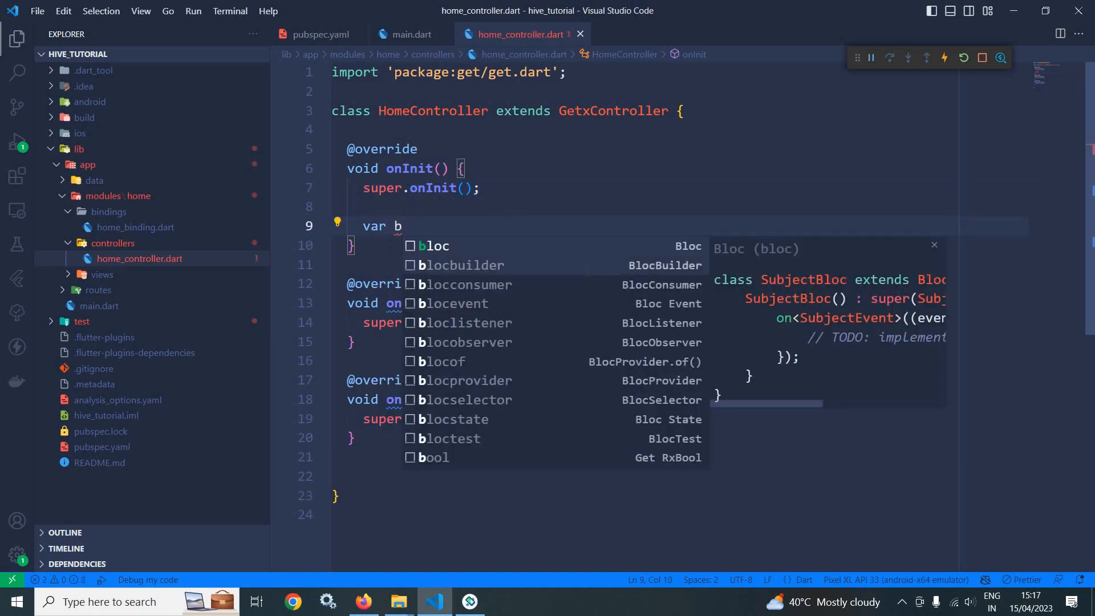
text(ox=)
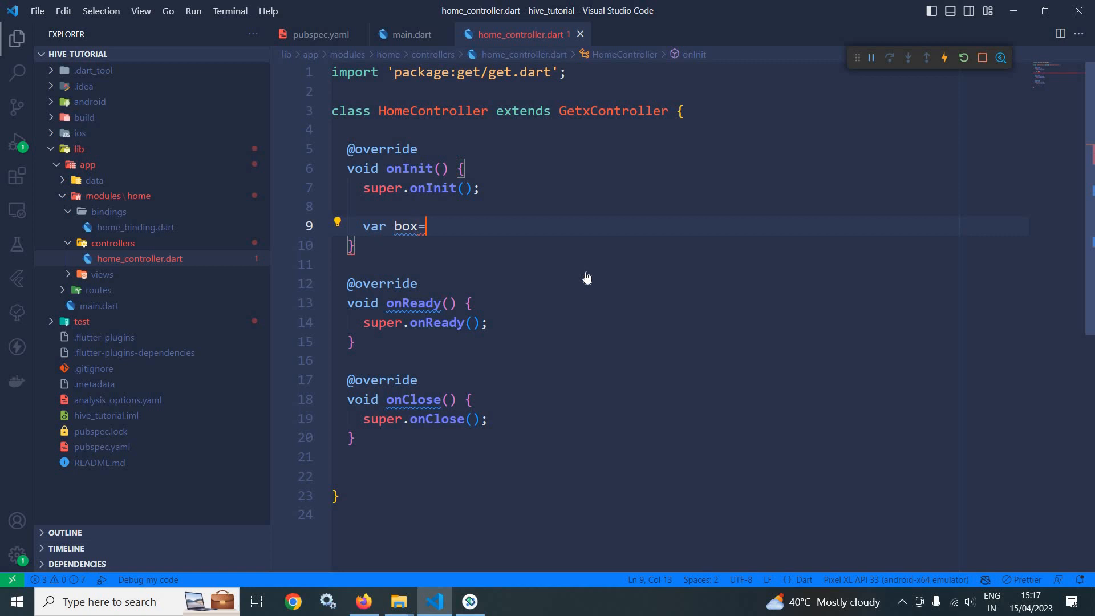
text(await H)
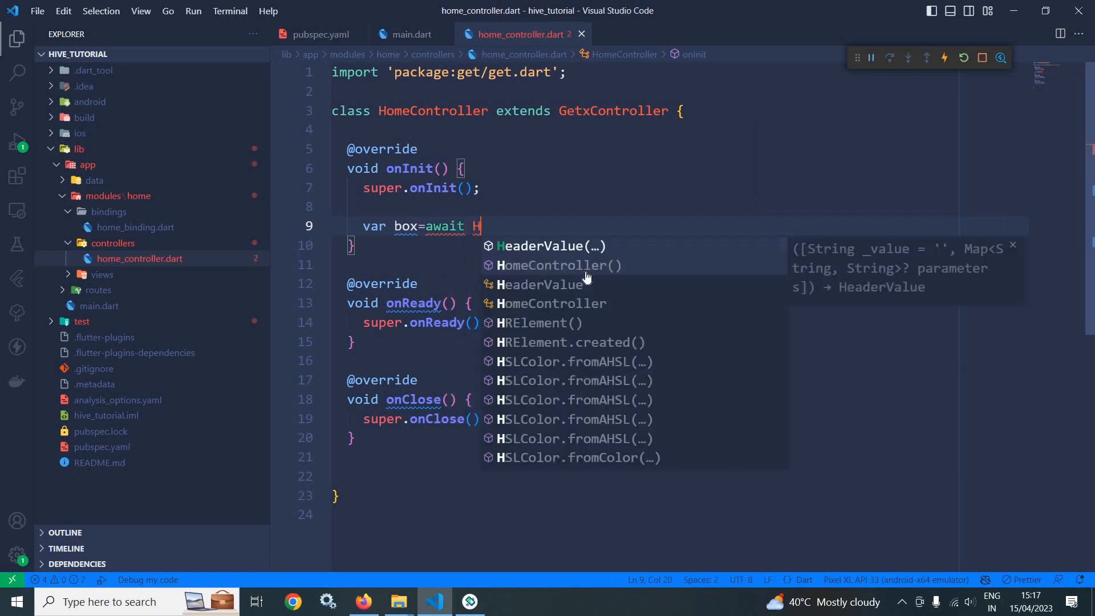
text(ive.openBox("name)
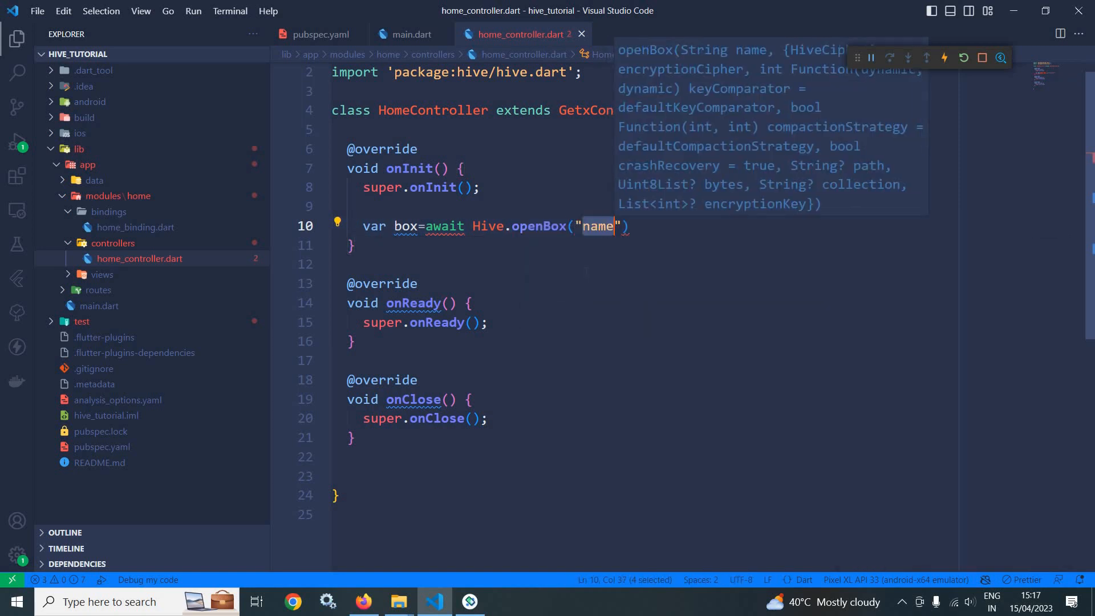
text(mybox)
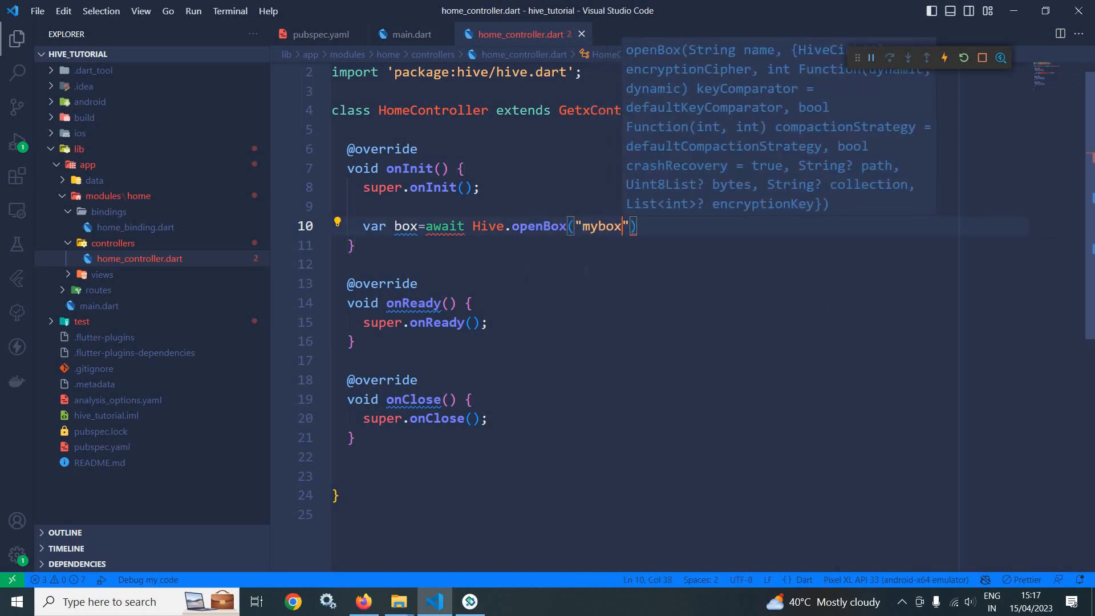
text();)
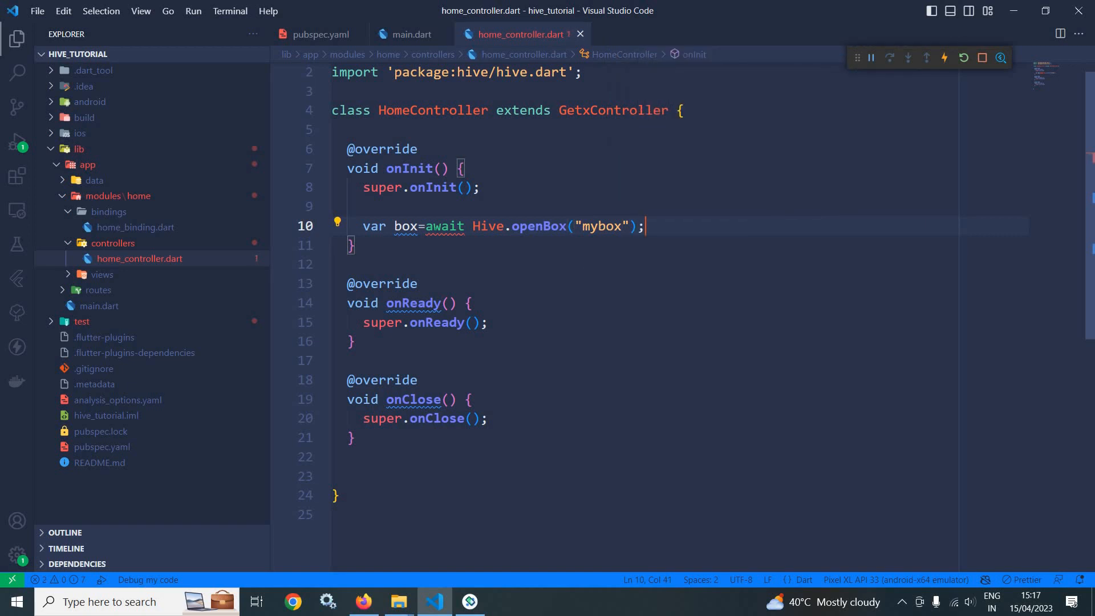
Make onInit async and start a new line below the openBox statement.
click(448, 168)
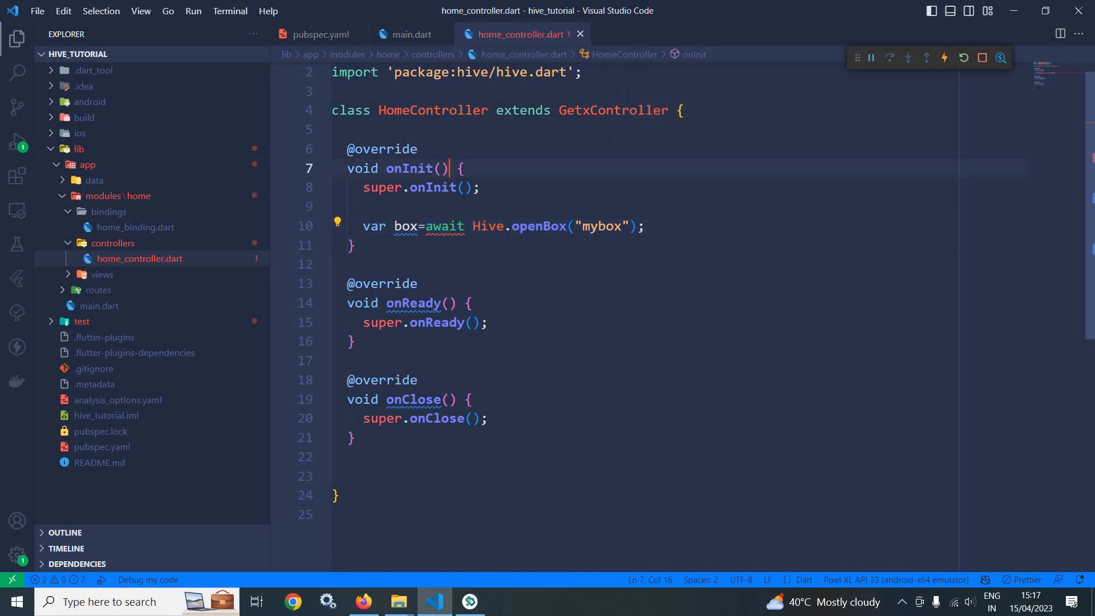
text(async)
click(491, 226)
text(<Stri)
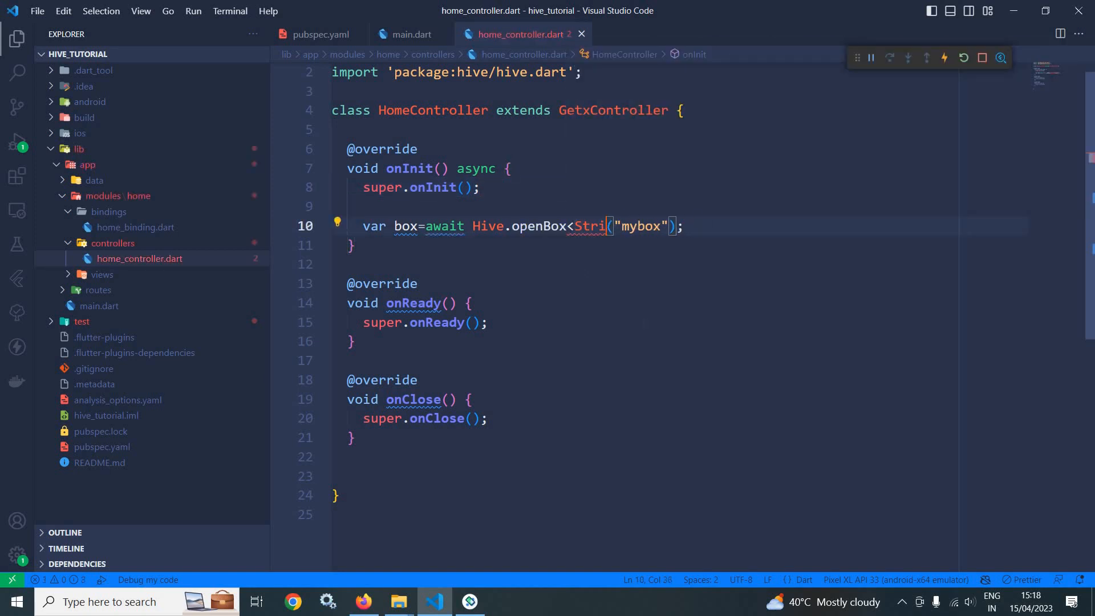
key(BackSpace)
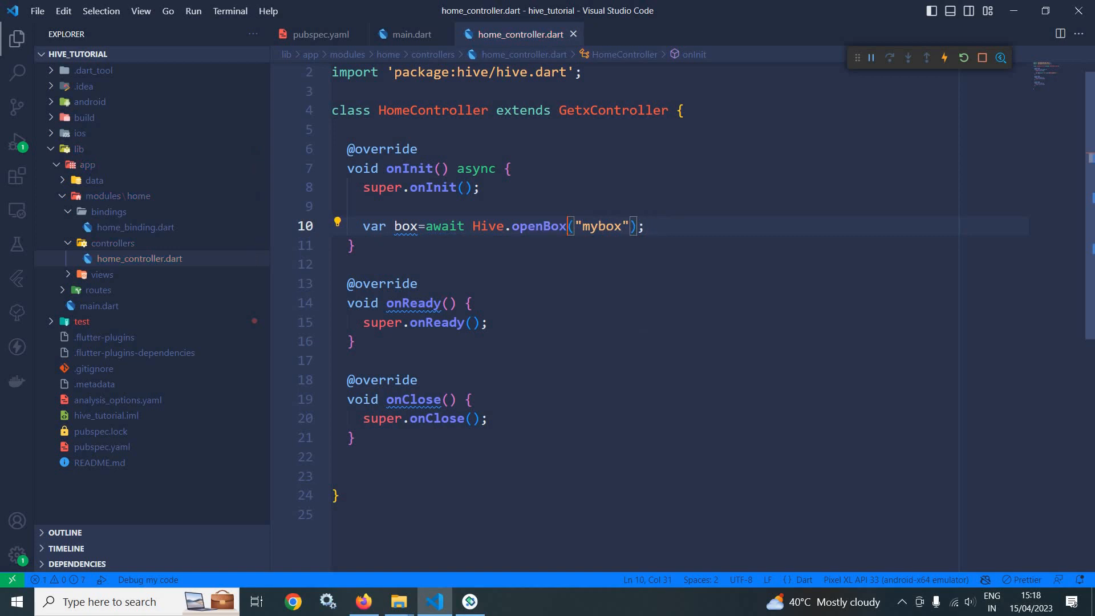
key(Enter)
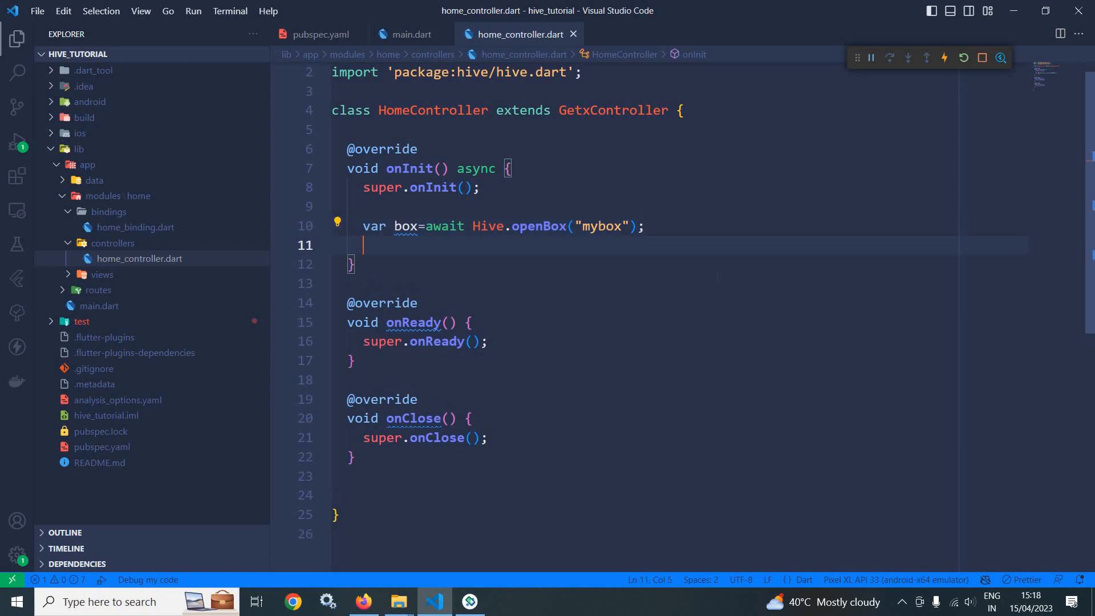
Add var b = Hive.box("mybox"); to onInit and begin a print( call below.
key(Enter)
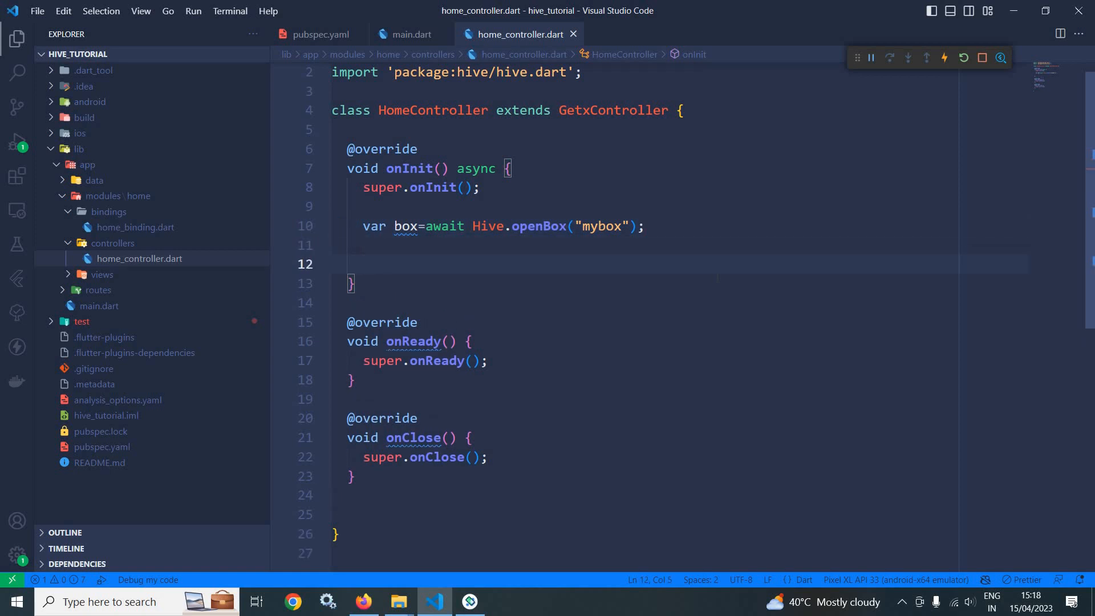
text(var)
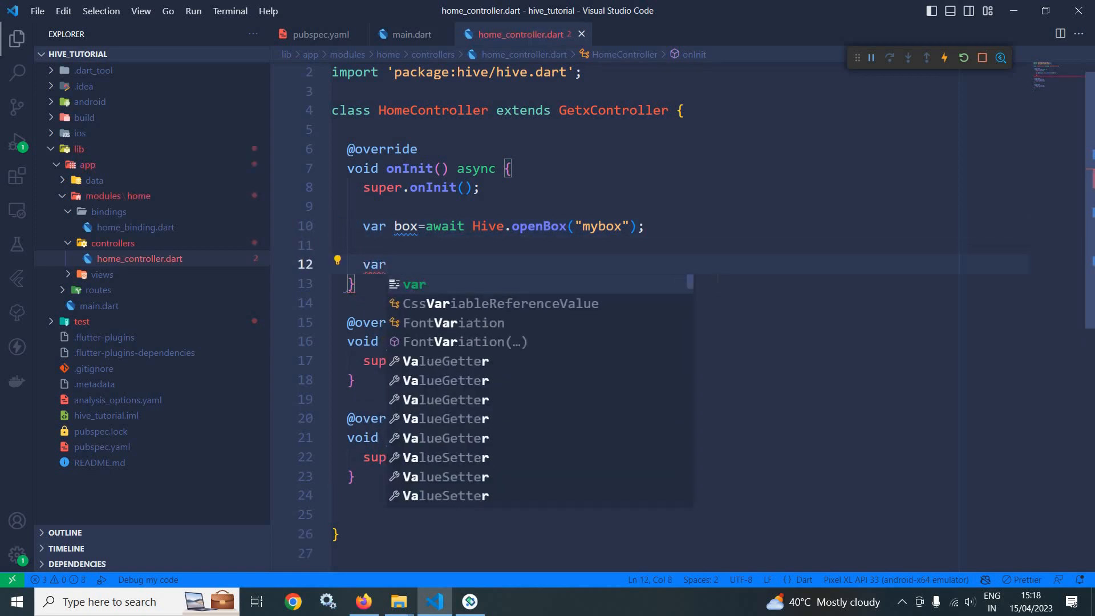
text(b=)
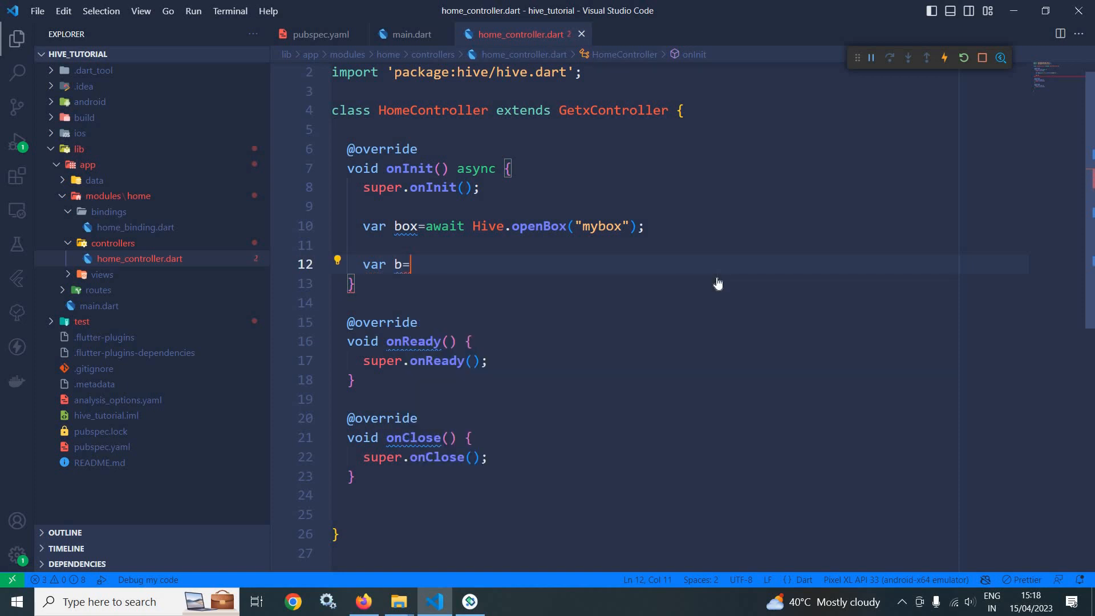
text(Hive.box("name)
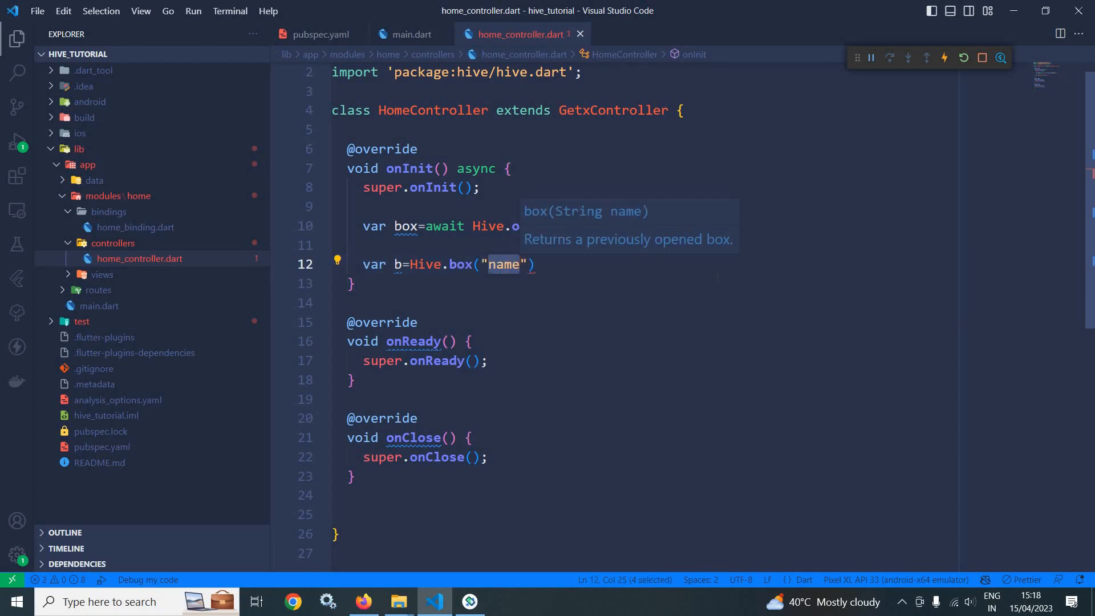
text(mybox)
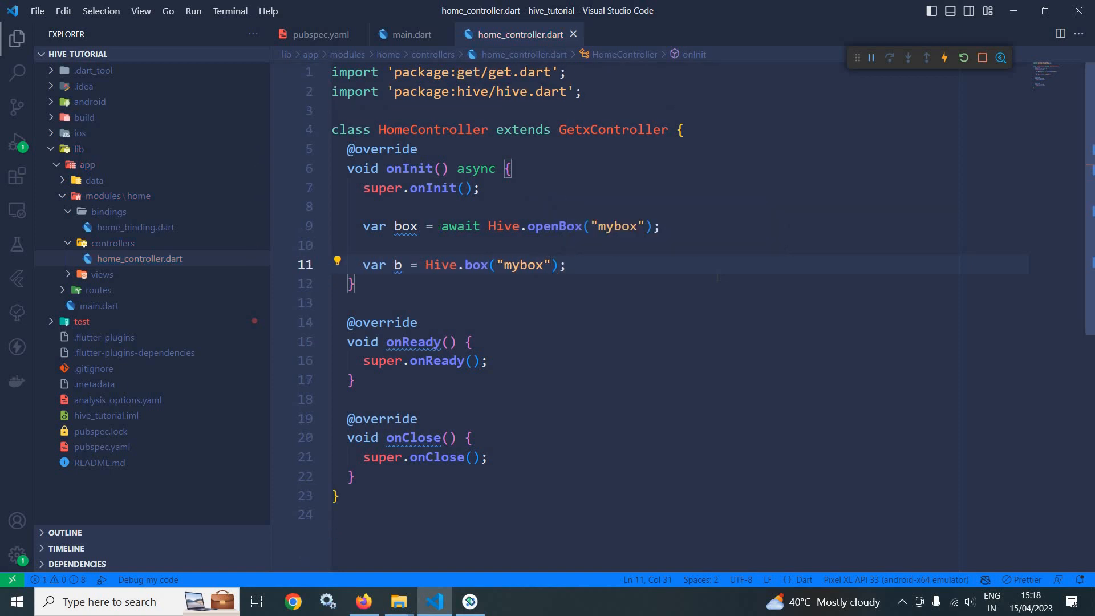
text(print)
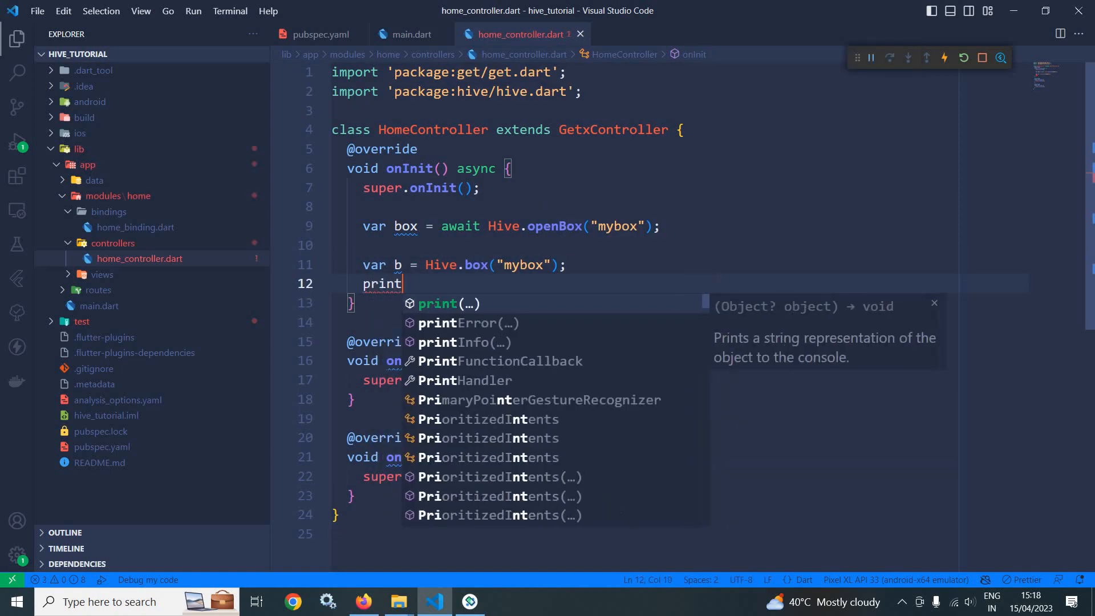
text((b.name);)
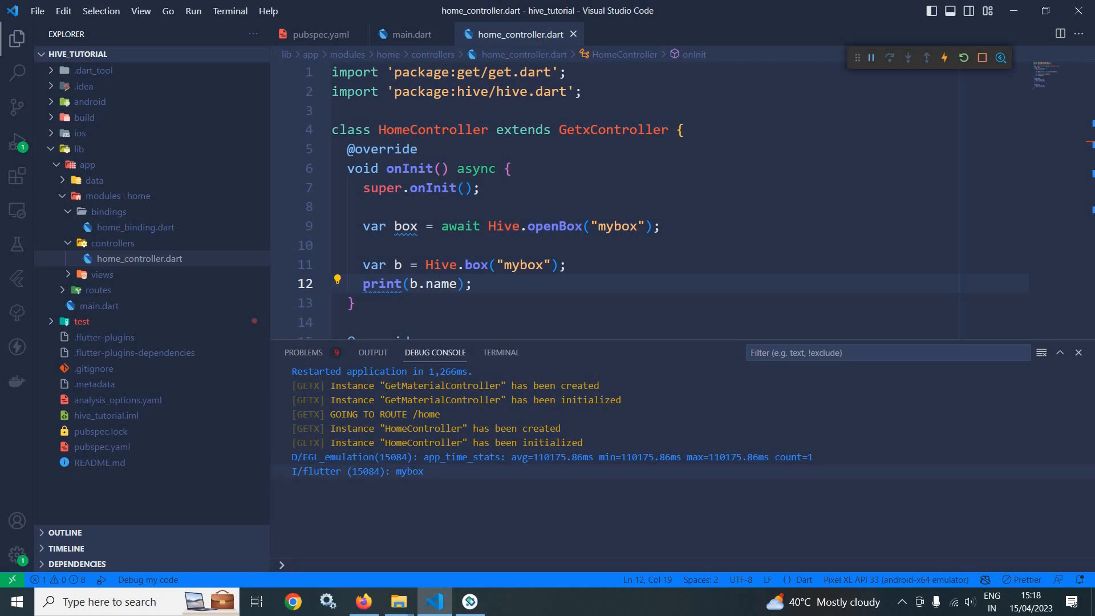
double_click(407, 471)
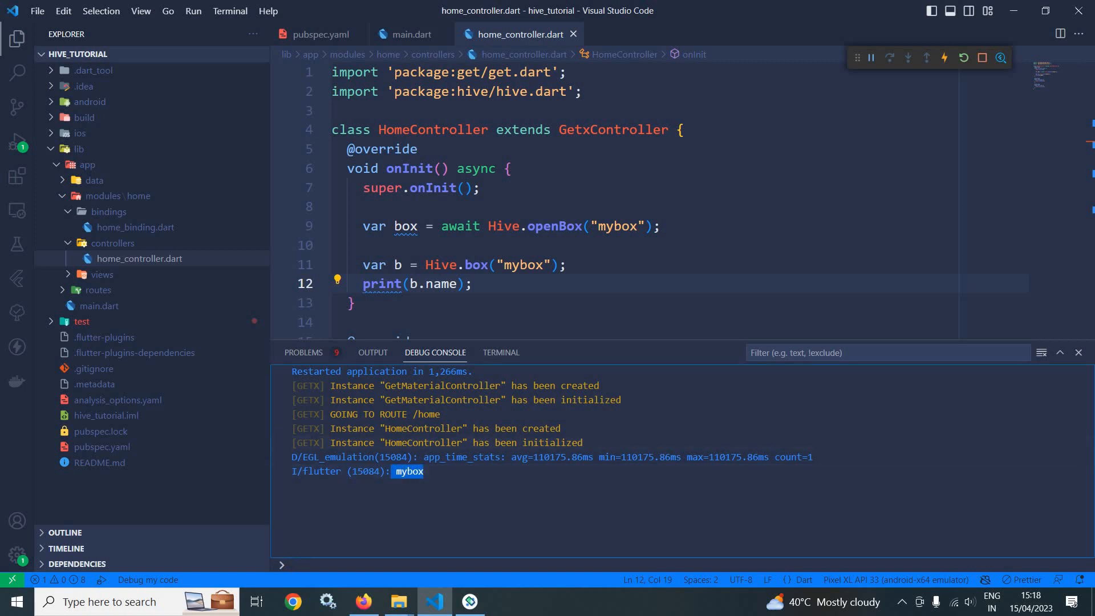
scroll(down, 3)
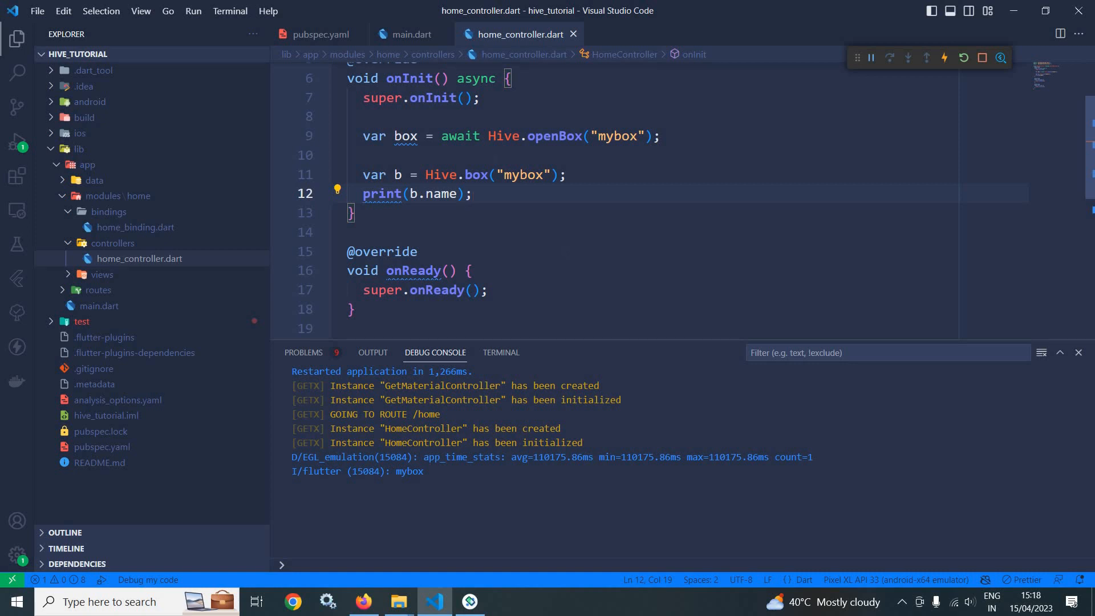
click(413, 35)
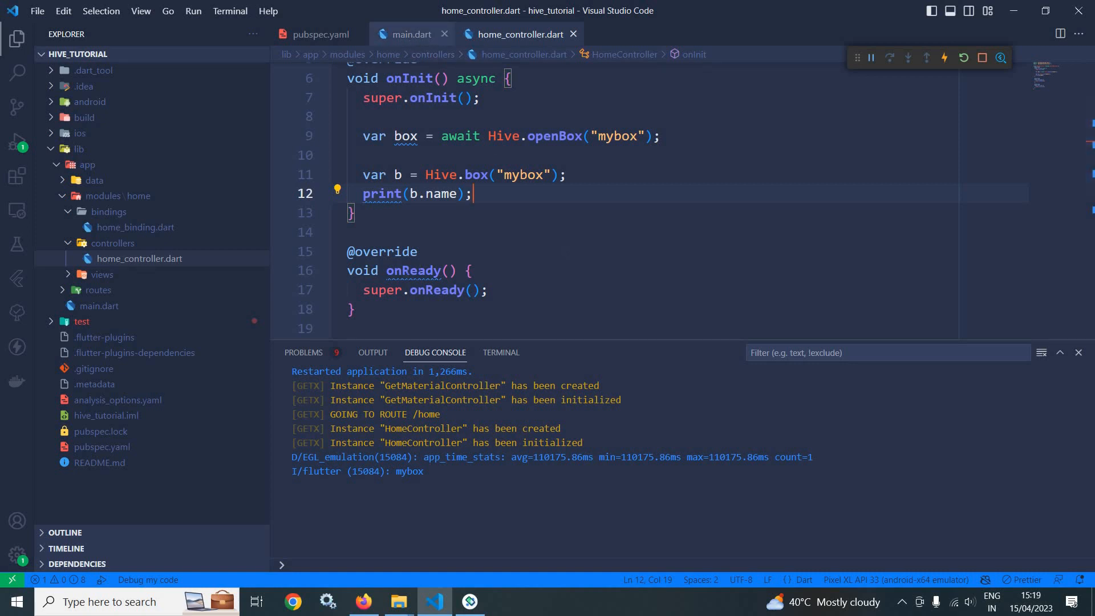
click(410, 34)
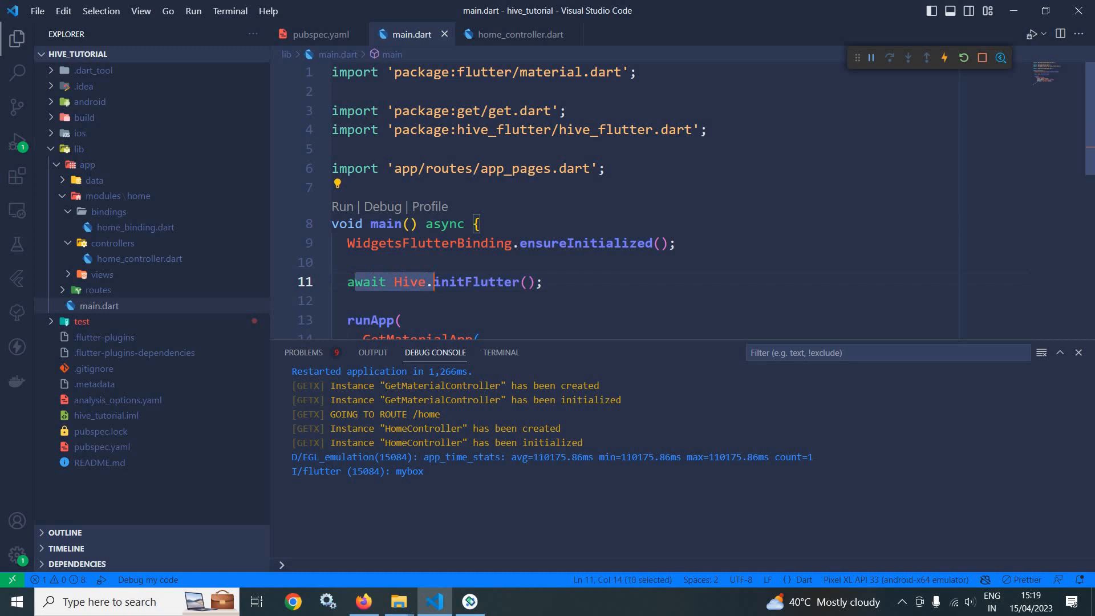
click(543, 282)
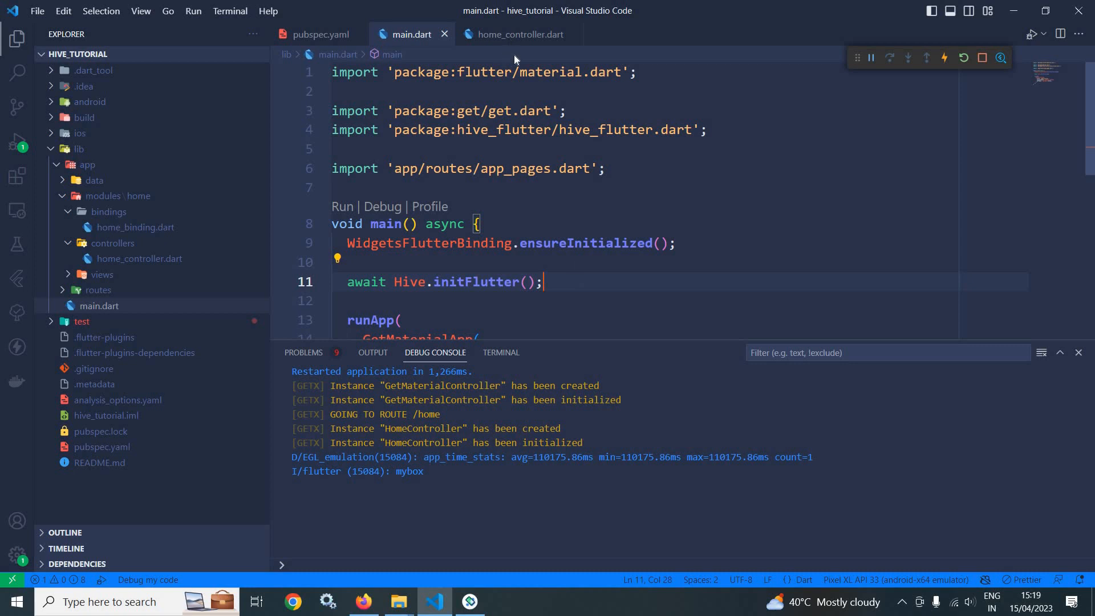
click(517, 34)
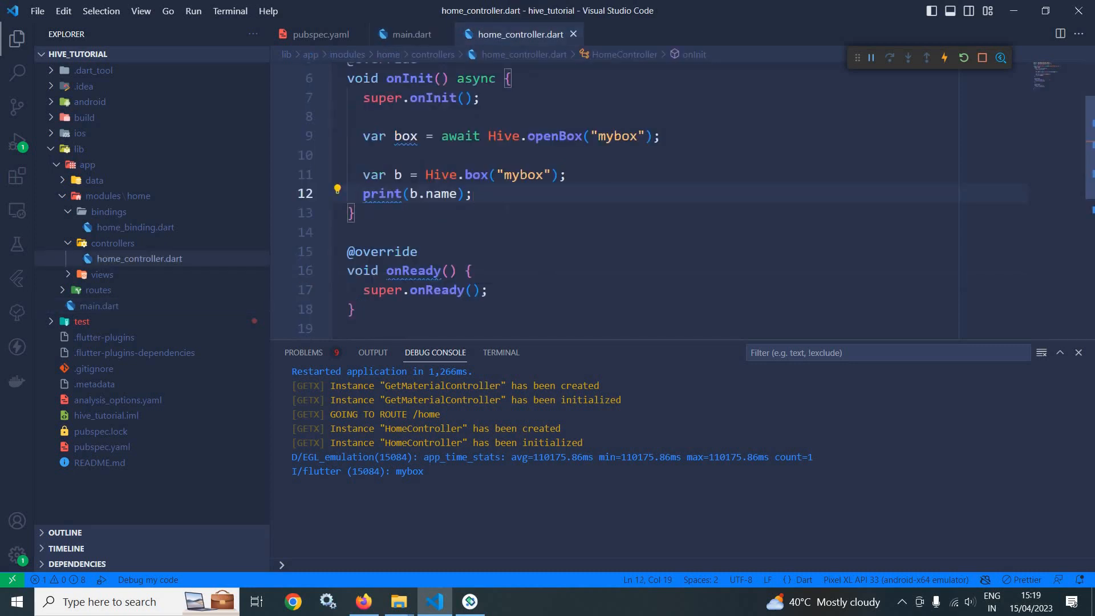
Duplicate the print line to print the box path, restart, and select mybox.hive.
key(Enter)
text(print(b.name);)
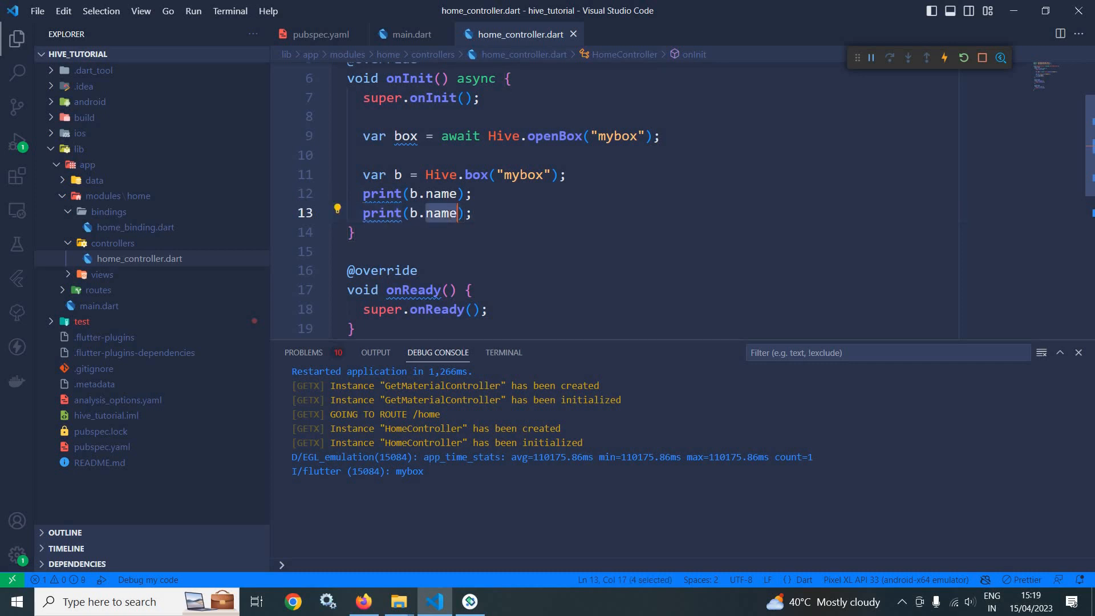
text(path)
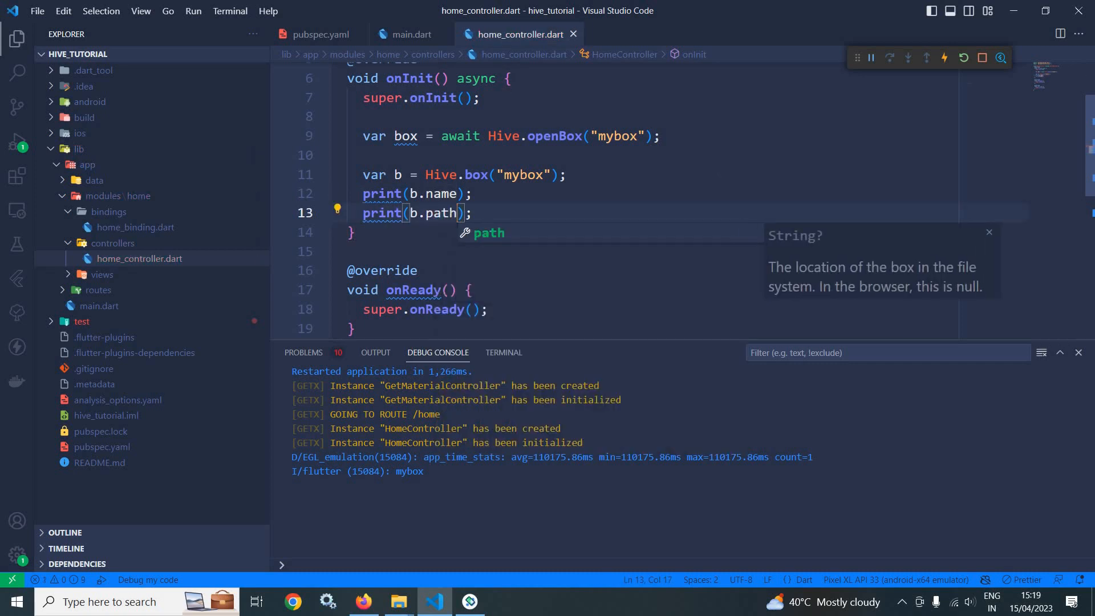
click(943, 57)
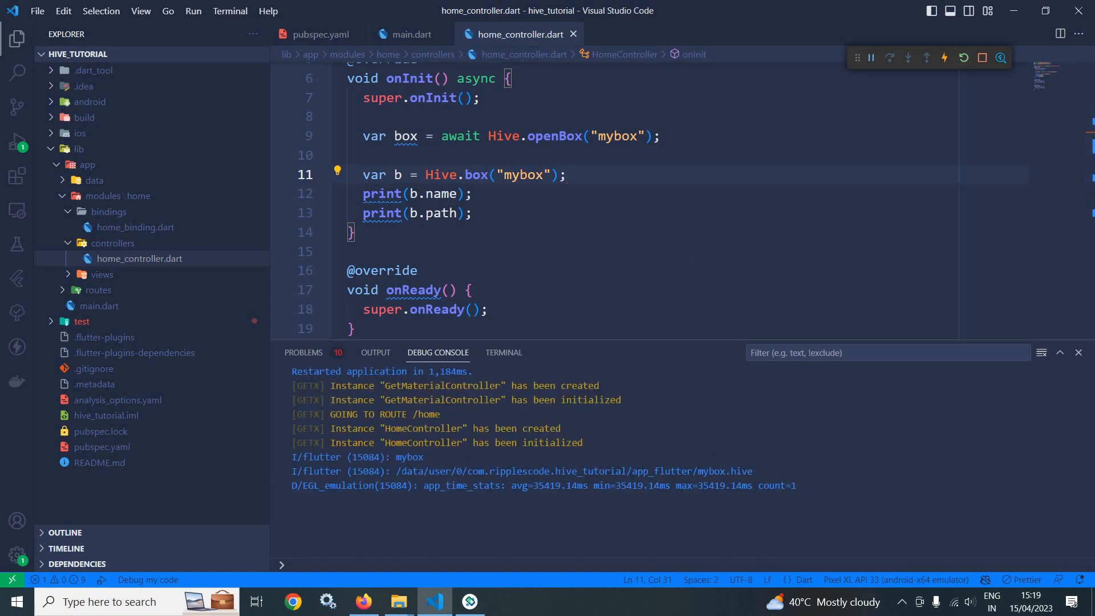
drag(402, 470, 725, 470)
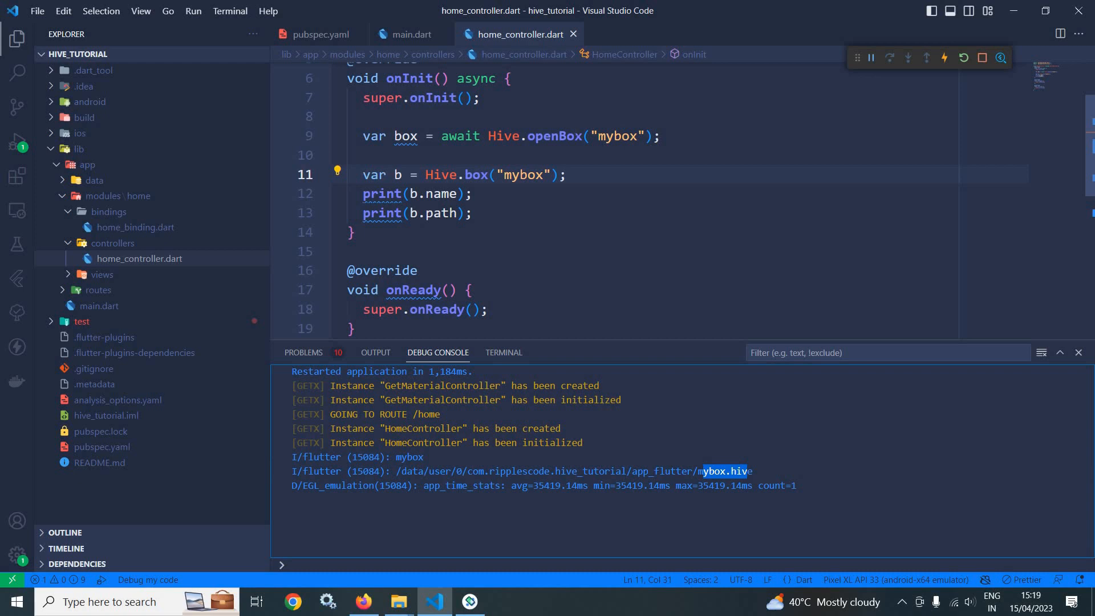
click(413, 34)
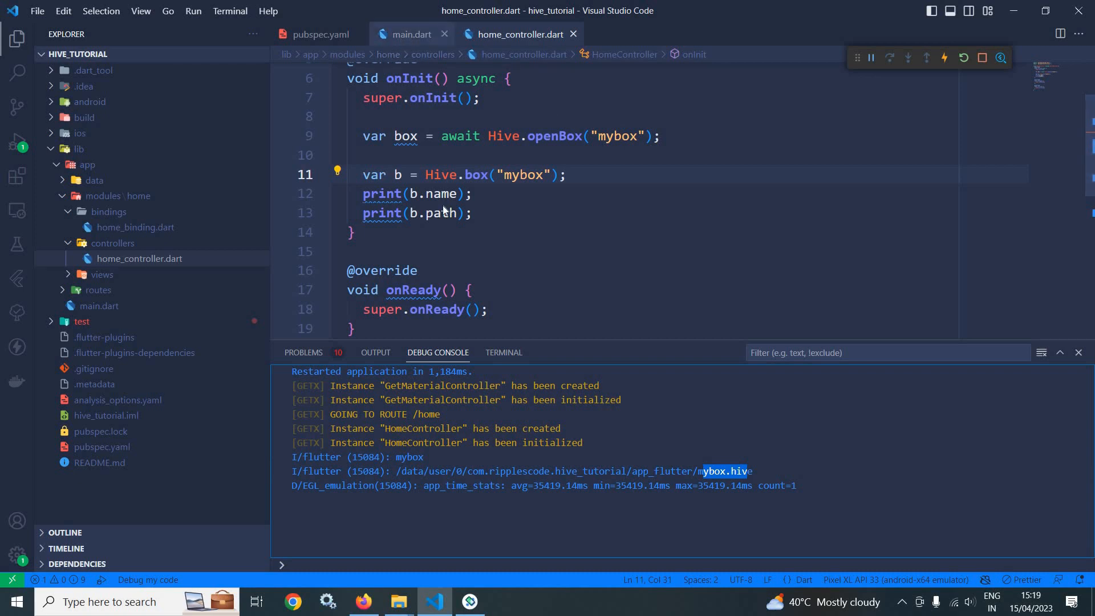
In main.dart, call Hive.initFlutter("myLocation"), restart, and select mybox.hive in the path.
click(414, 34)
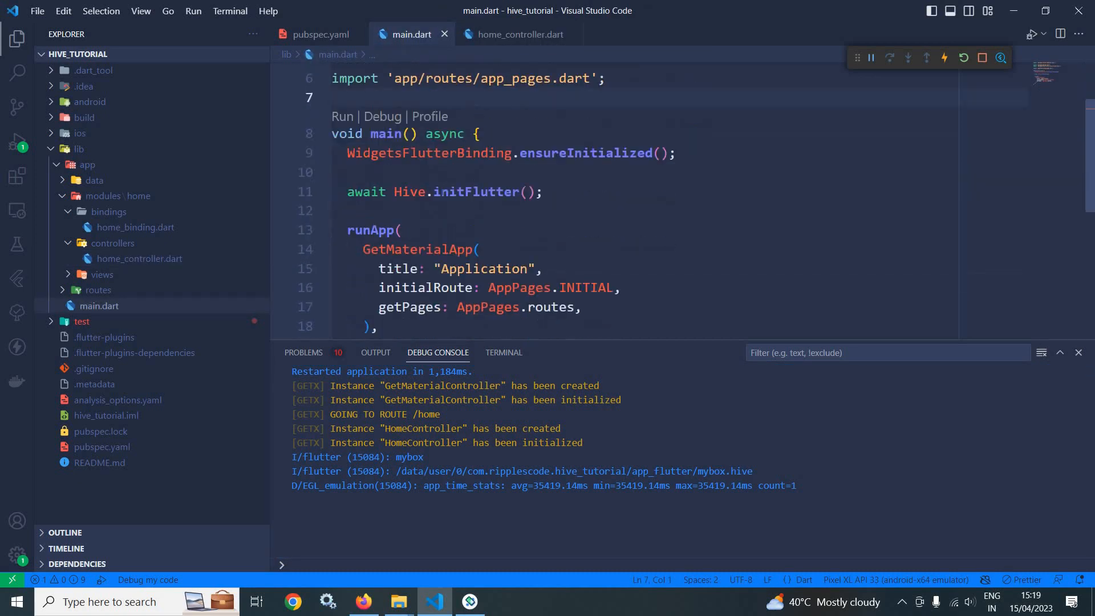
click(400, 230)
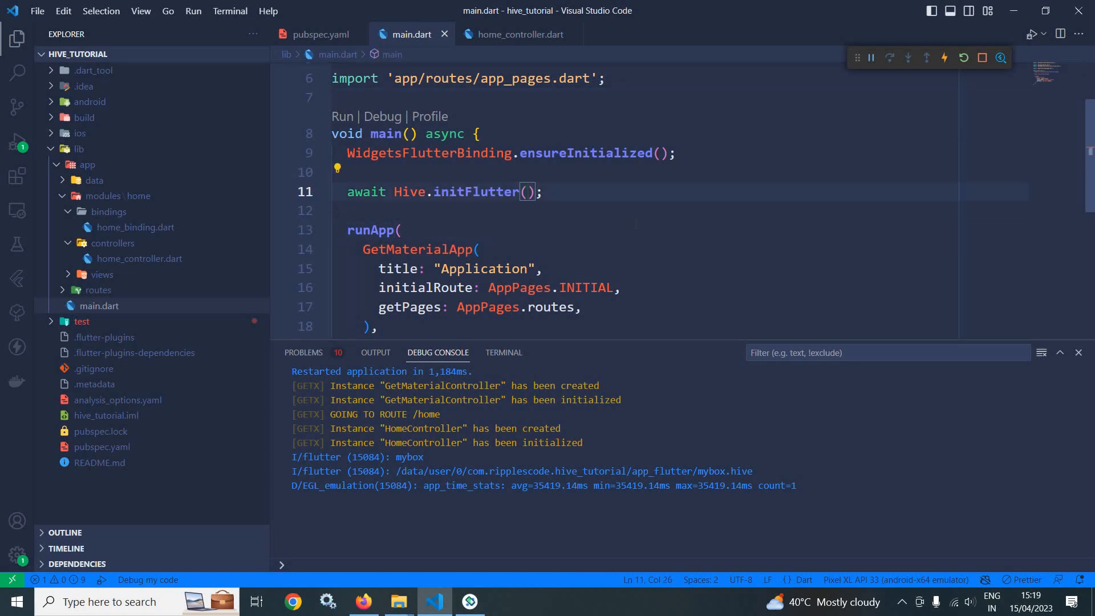
text("m")
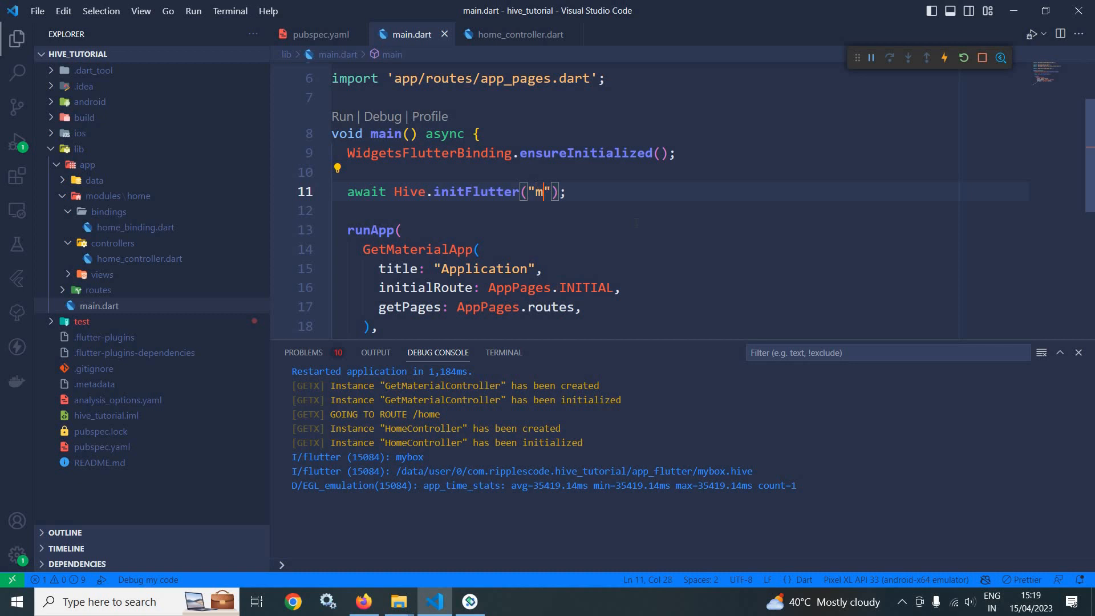
text(yLocat)
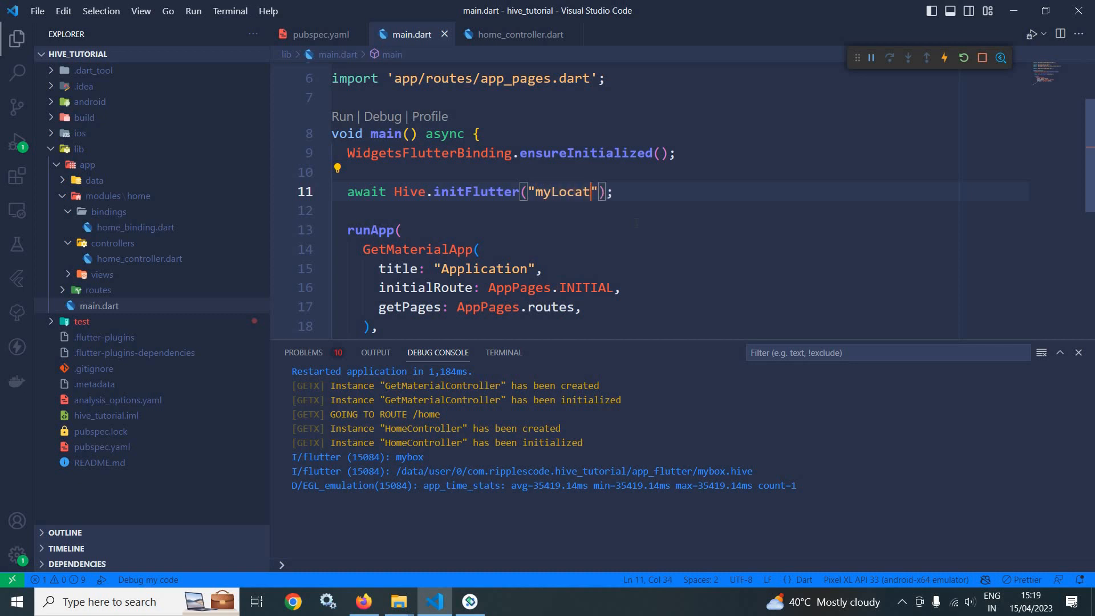
text(ion)
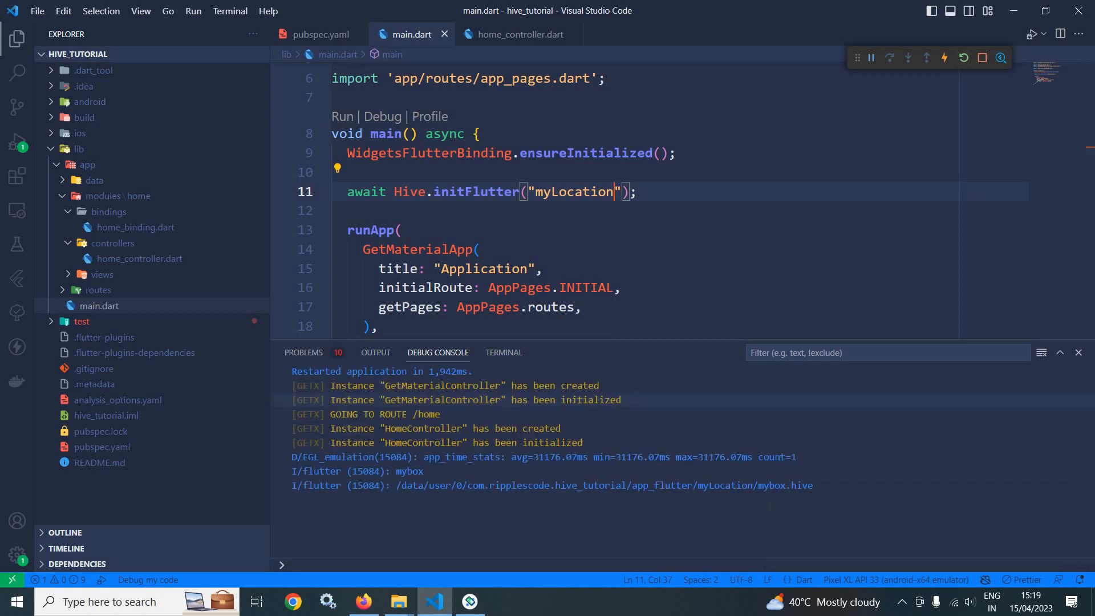
double_click(784, 485)
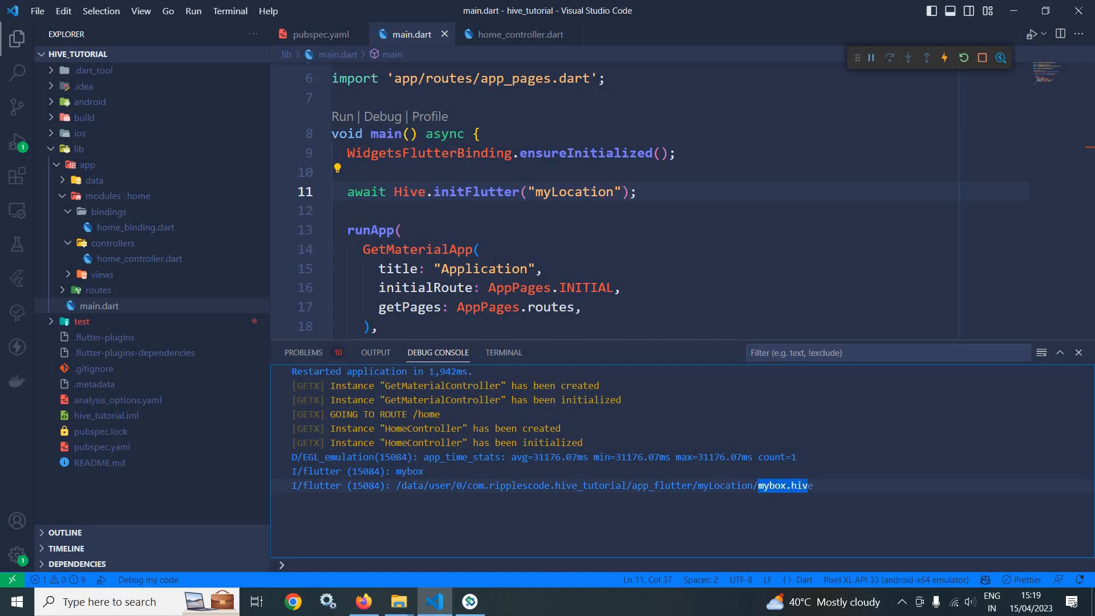